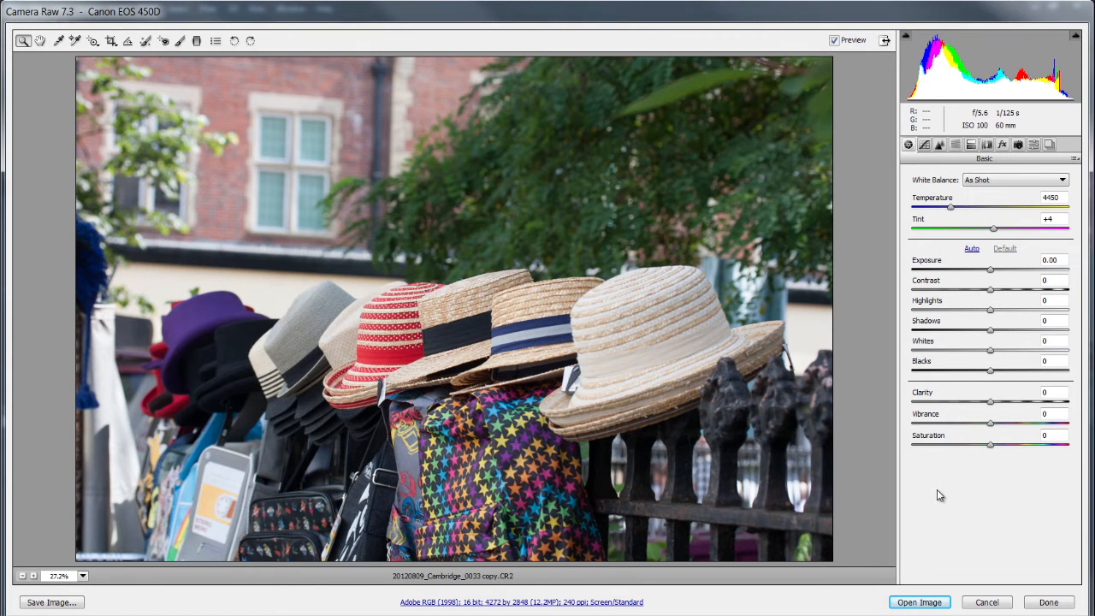
Step: Set Exposure -0.65, Highlights -16, Shadows +11, Whites +10 and Clarity +48 in Basic
{"action": "left_click_drag", "start_coordinate": [990, 269], "coordinate": [982, 269]}
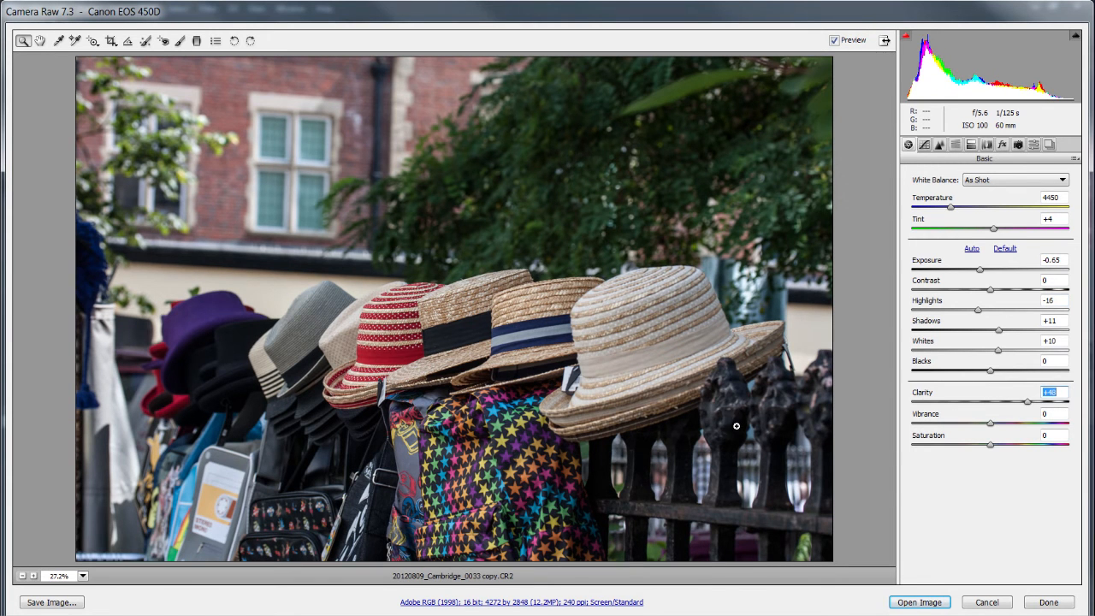
{"action": "mouse_move", "coordinate": [565, 334]}
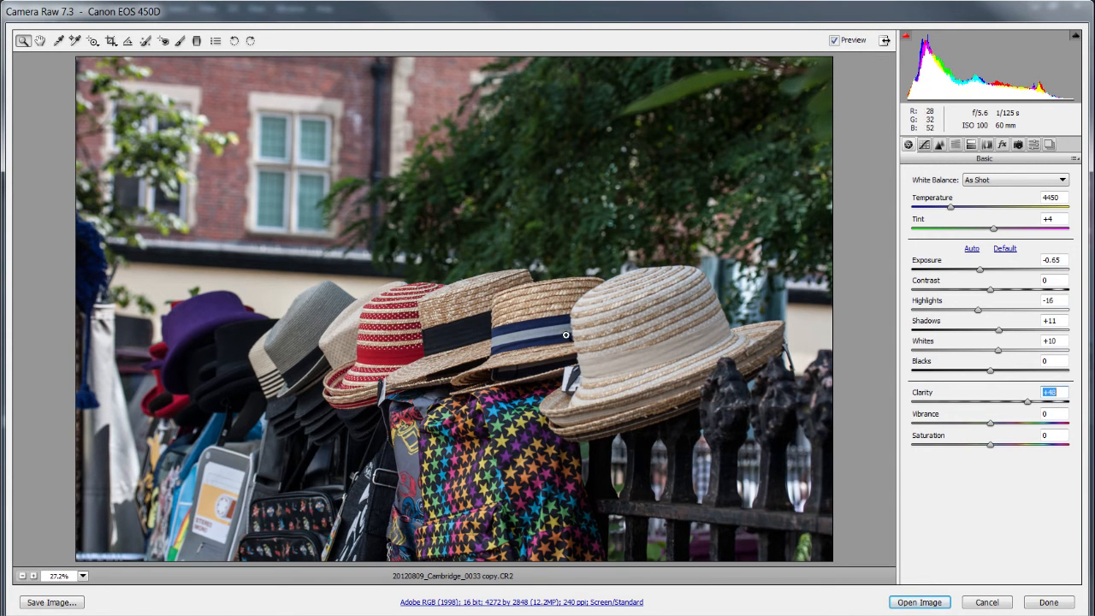
Step: At 100% zoom, sharpen with Amount 79, Radius 1.3, Detail 43, Masking 34, and compare before/after
{"action": "left_click", "coordinate": [82, 575]}
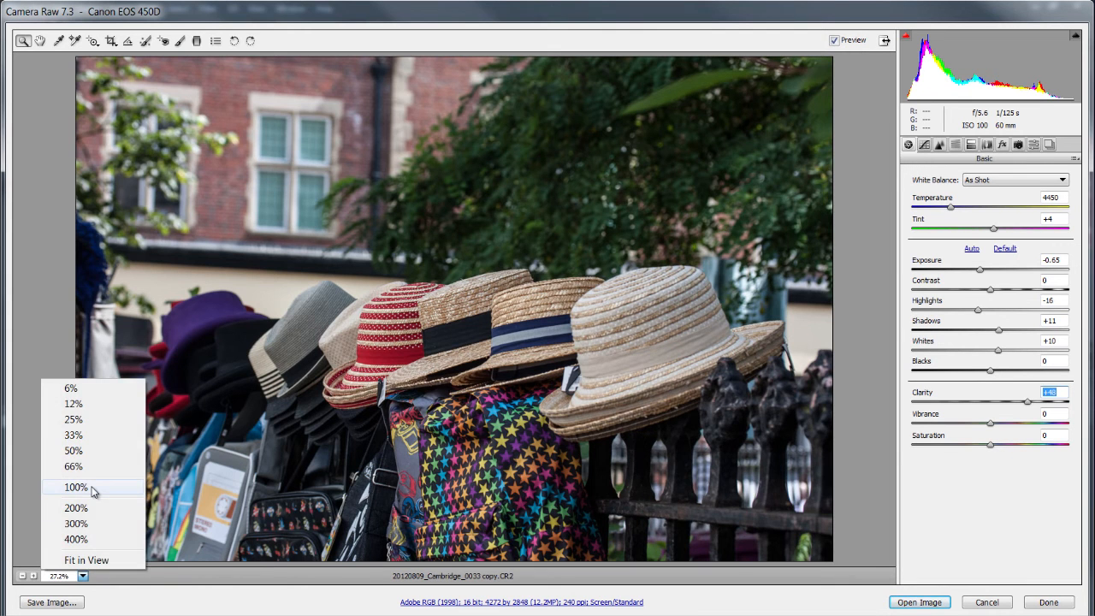
{"action": "left_click", "coordinate": [75, 486]}
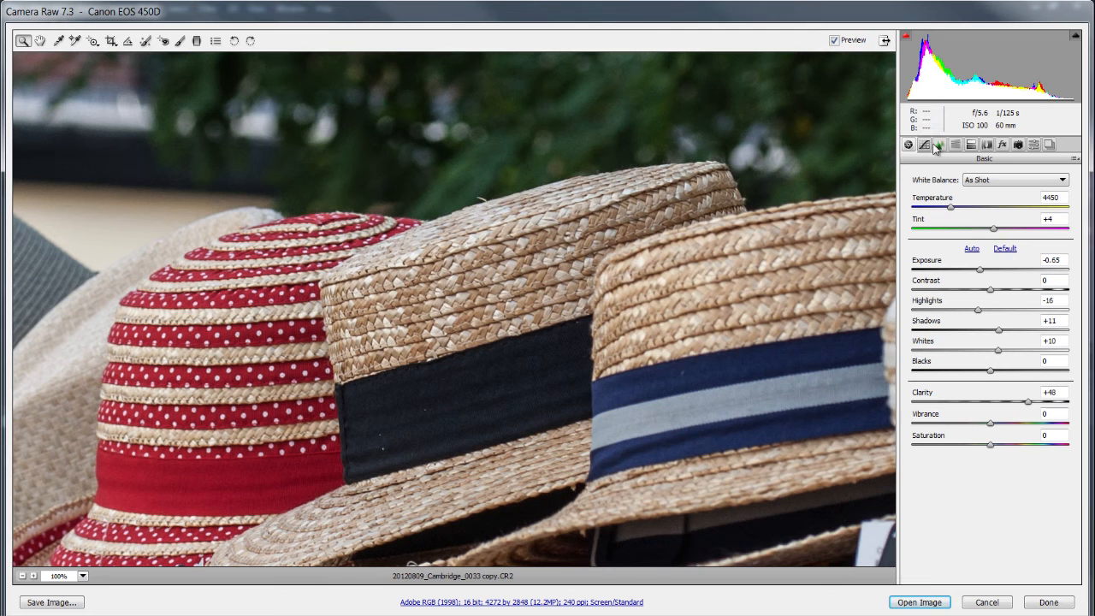
{"action": "left_click", "coordinate": [939, 145]}
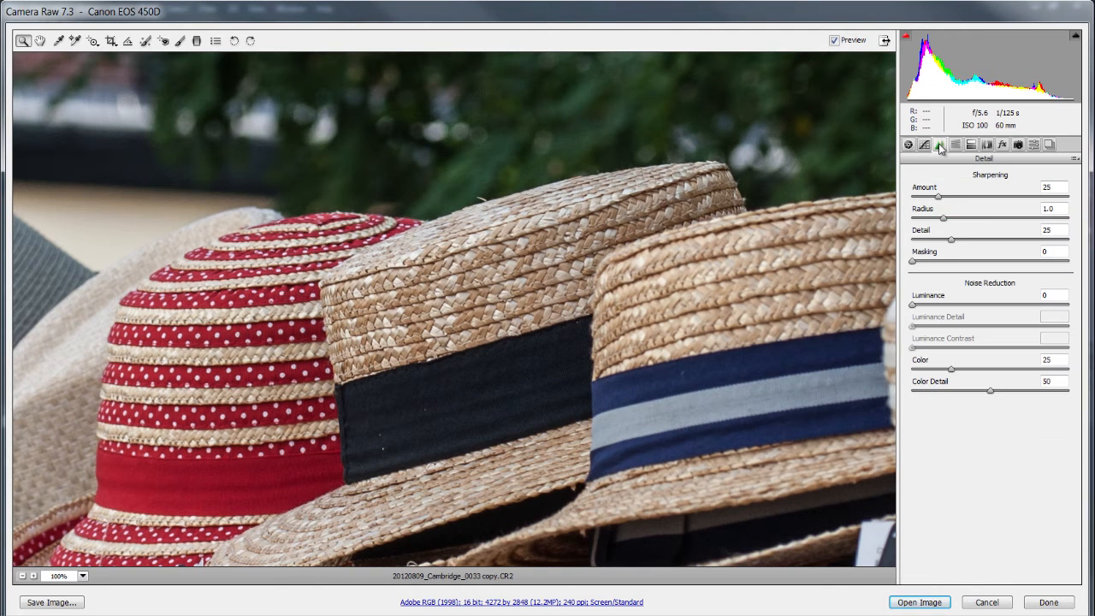
{"action": "mouse_move", "coordinate": [940, 274]}
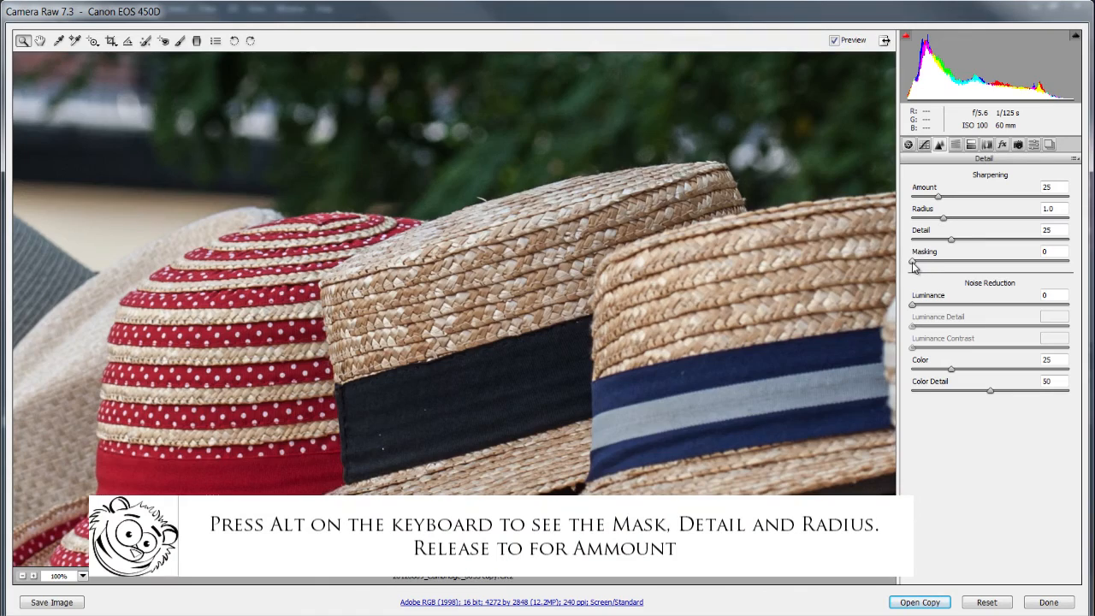
{"action": "left_click_drag", "start_coordinate": [912, 261], "coordinate": [965, 262]}
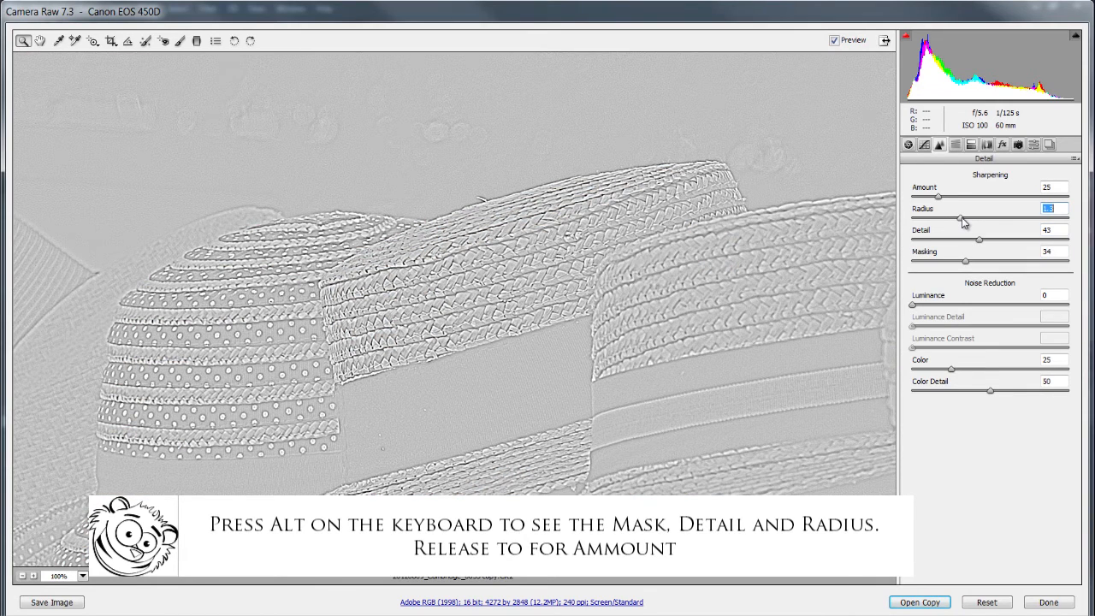
{"action": "key", "text": "alt"}
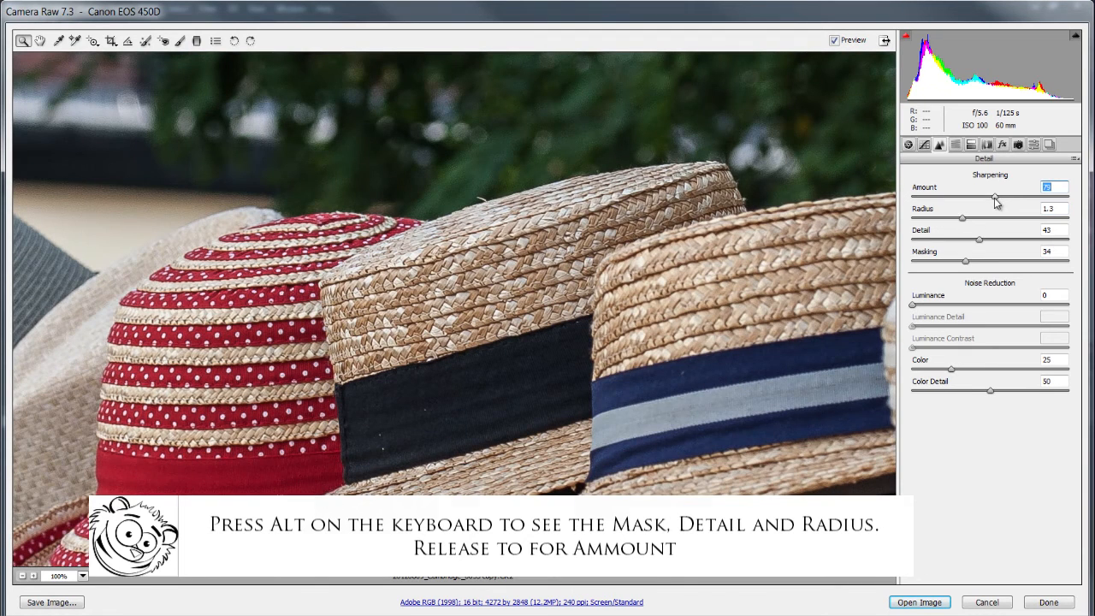
{"action": "left_click", "coordinate": [834, 41]}
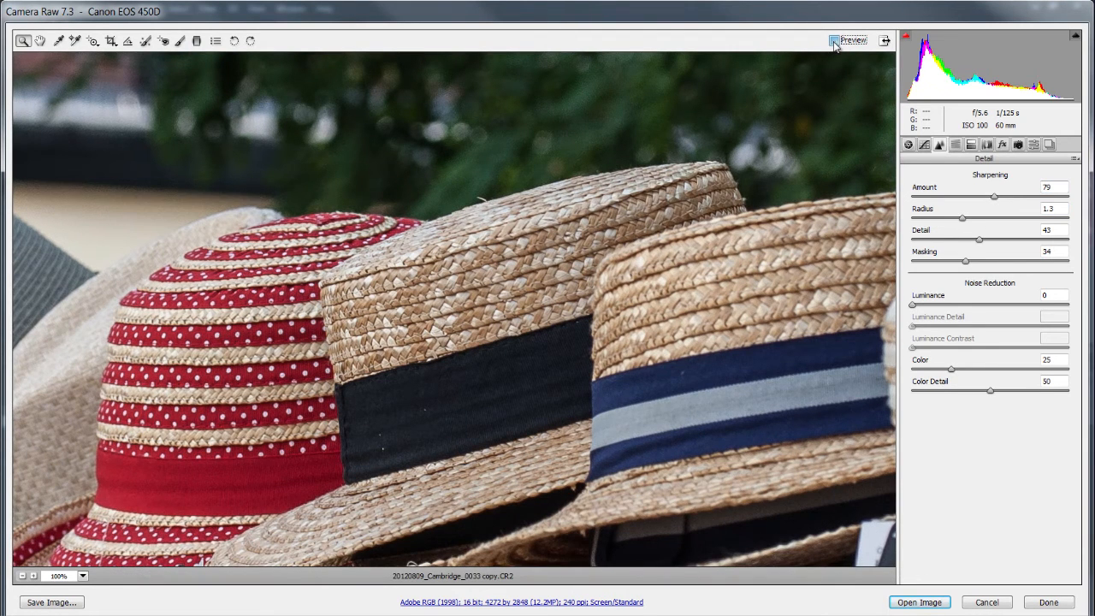
{"action": "left_click", "coordinate": [834, 40]}
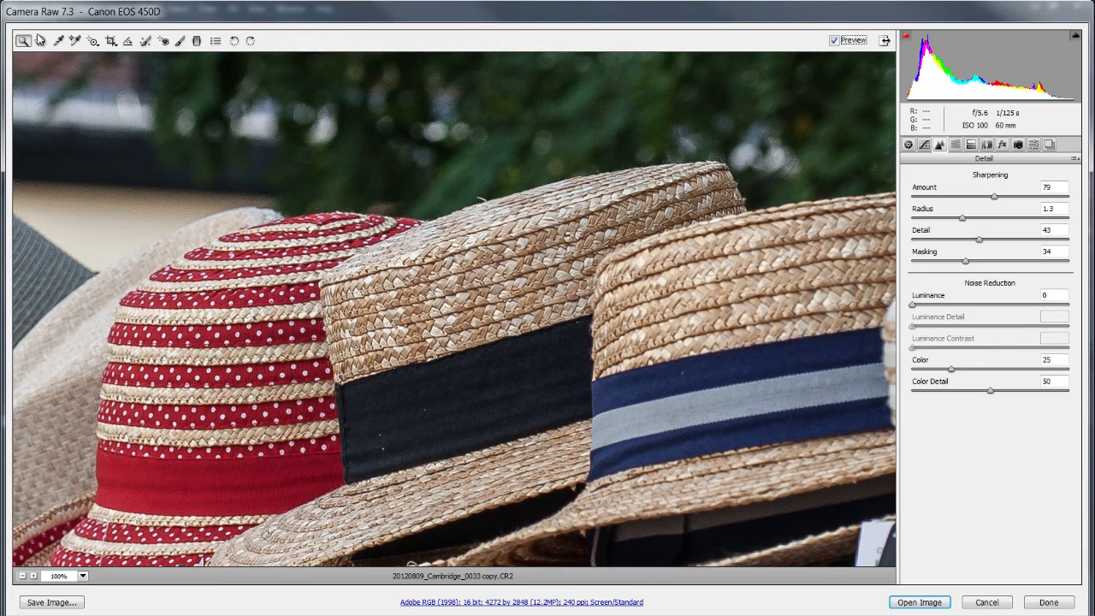
{"action": "left_click", "coordinate": [40, 40]}
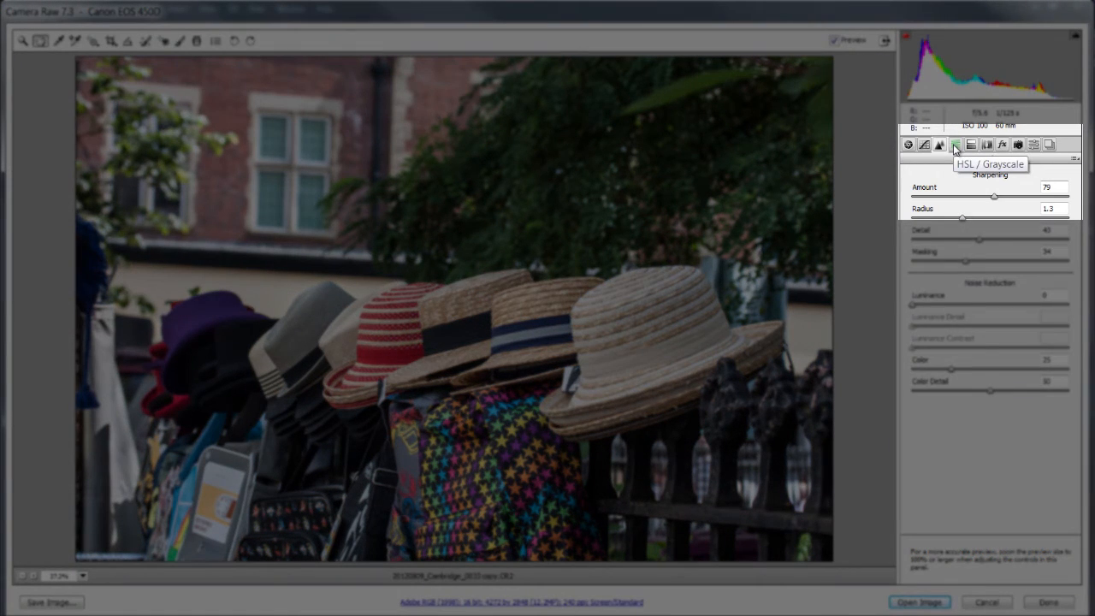
Step: Set HSL Saturation for Oranges through Magentas to -100, keeping Reds at 0
{"action": "left_click", "coordinate": [956, 144]}
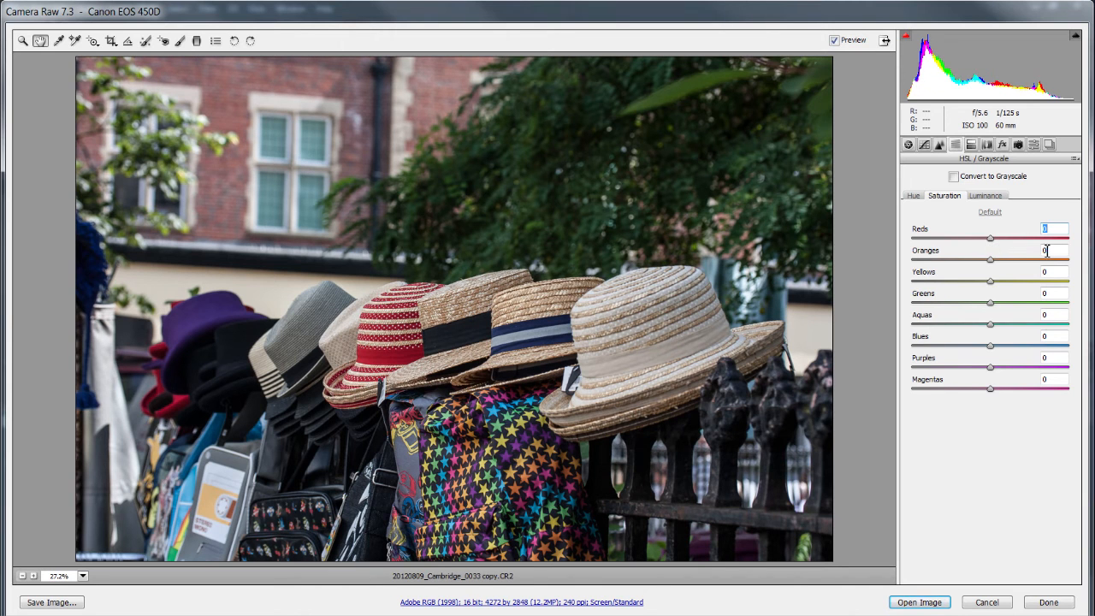
{"action": "left_click", "coordinate": [1053, 249]}
{"action": "type", "text": "-100"}
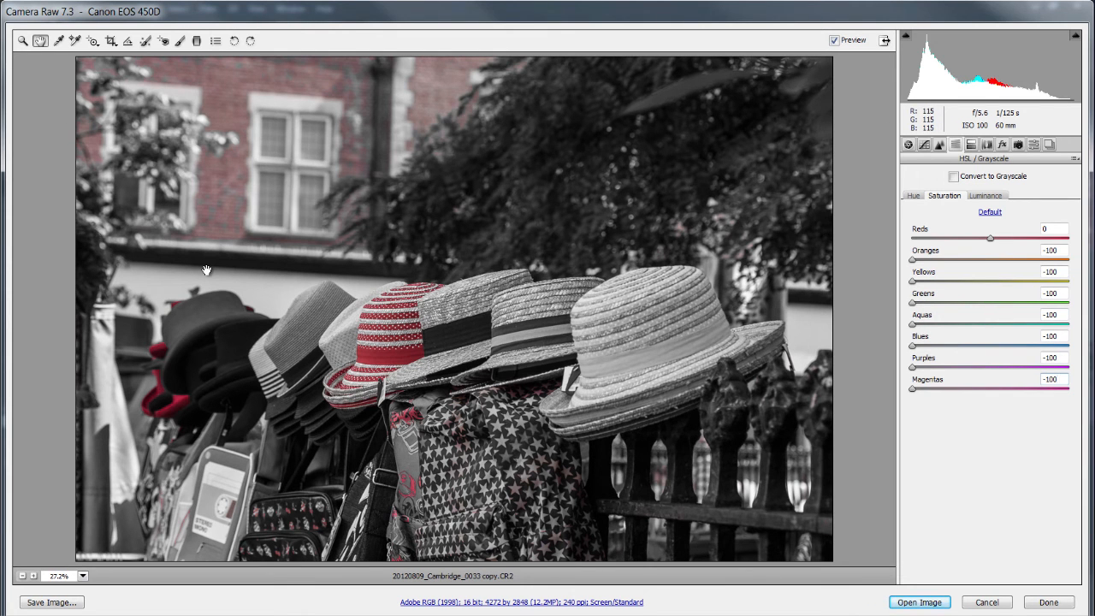
{"action": "mouse_move", "coordinate": [454, 253]}
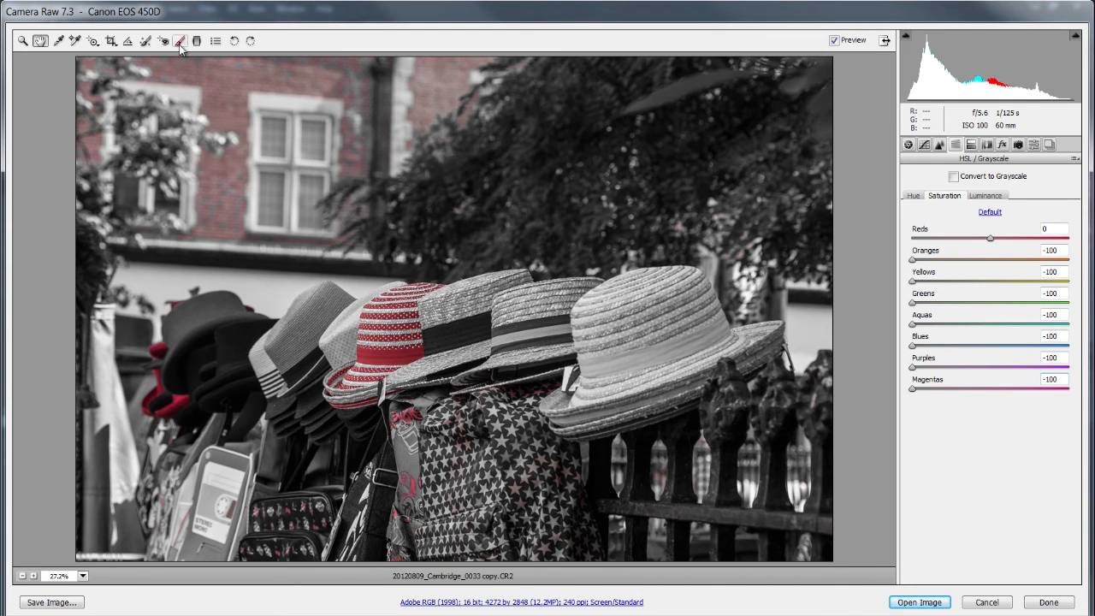
{"action": "mouse_move", "coordinate": [180, 41]}
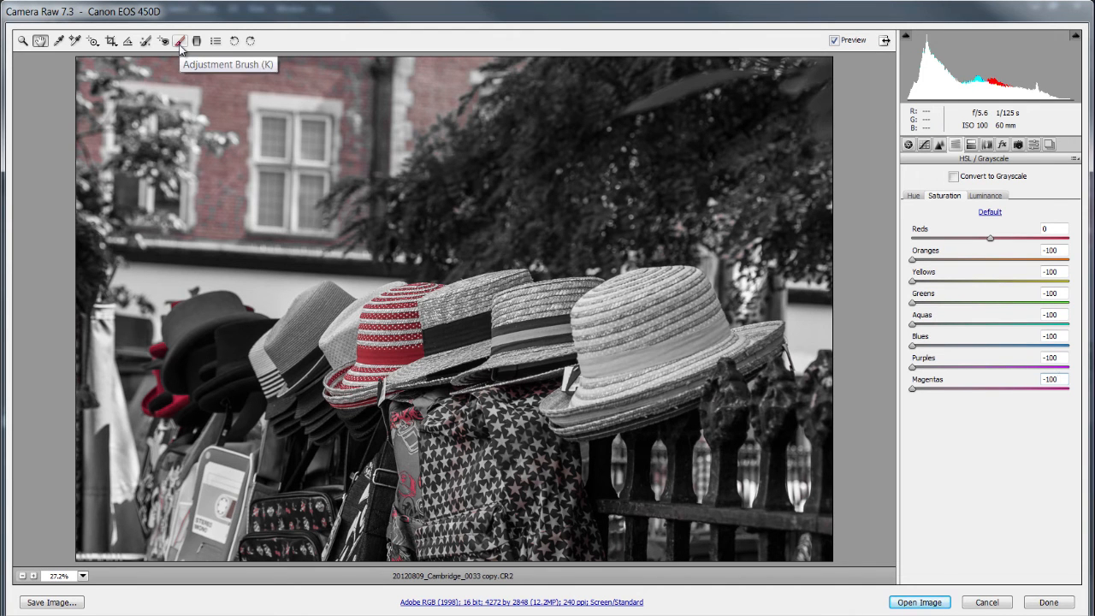
Step: Paint a -100 saturation brush over the backpack, bags, area above the hats and trees
{"action": "left_click", "coordinate": [180, 40]}
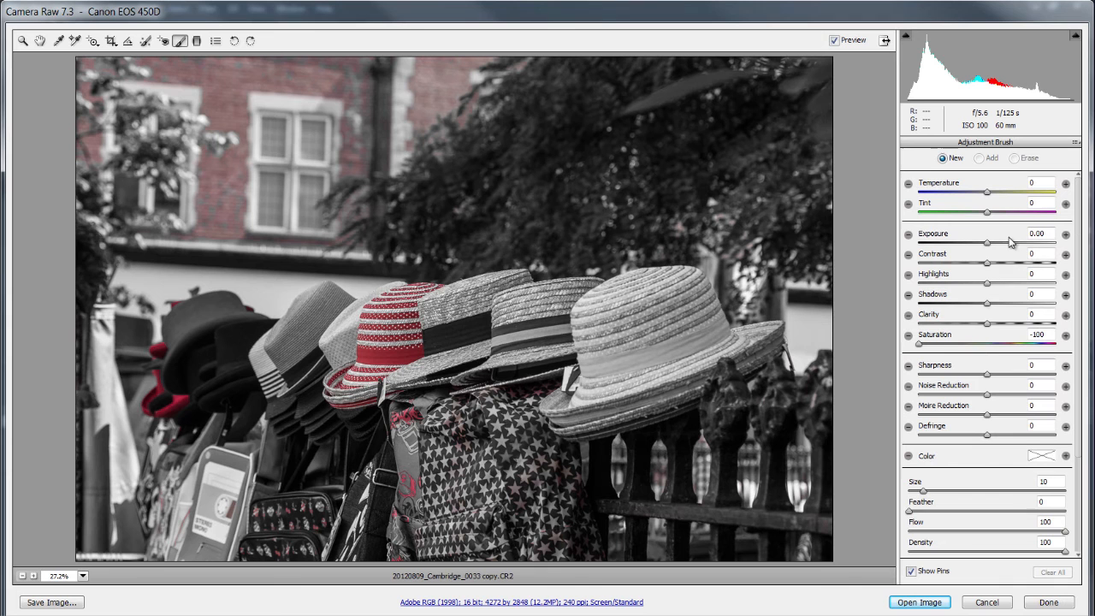
{"action": "mouse_move", "coordinate": [951, 433]}
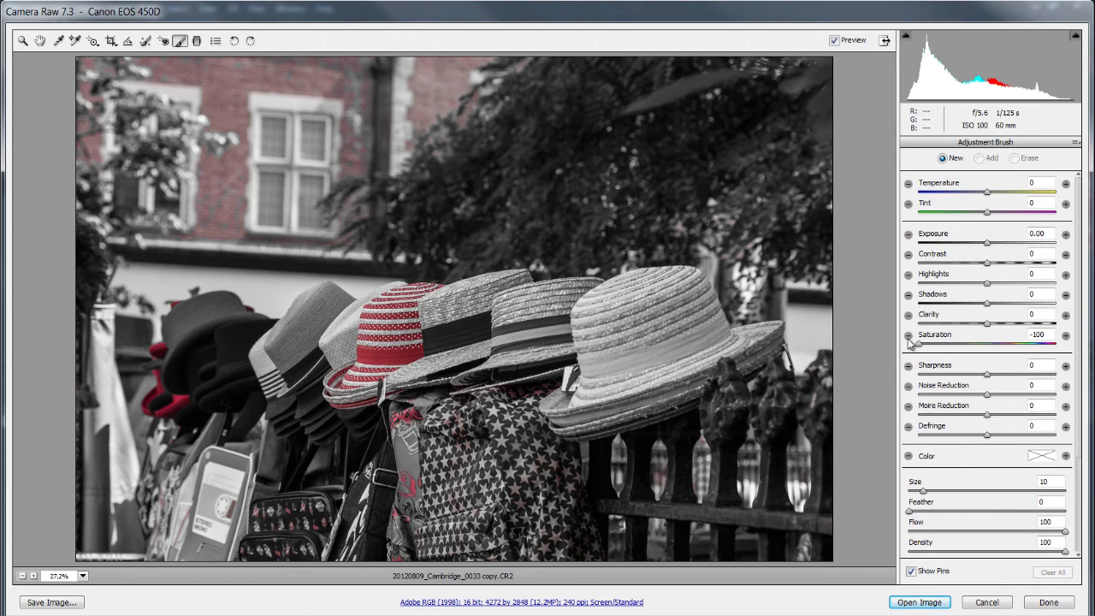
{"action": "mouse_move", "coordinate": [911, 341]}
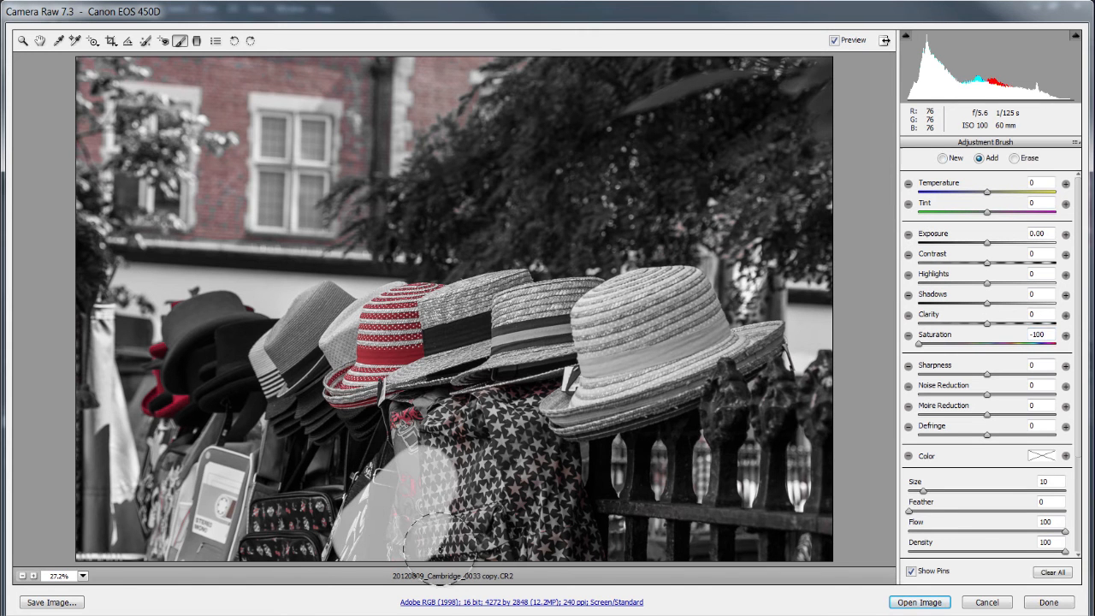
{"action": "left_click_drag", "start_coordinate": [436, 547], "coordinate": [539, 419]}
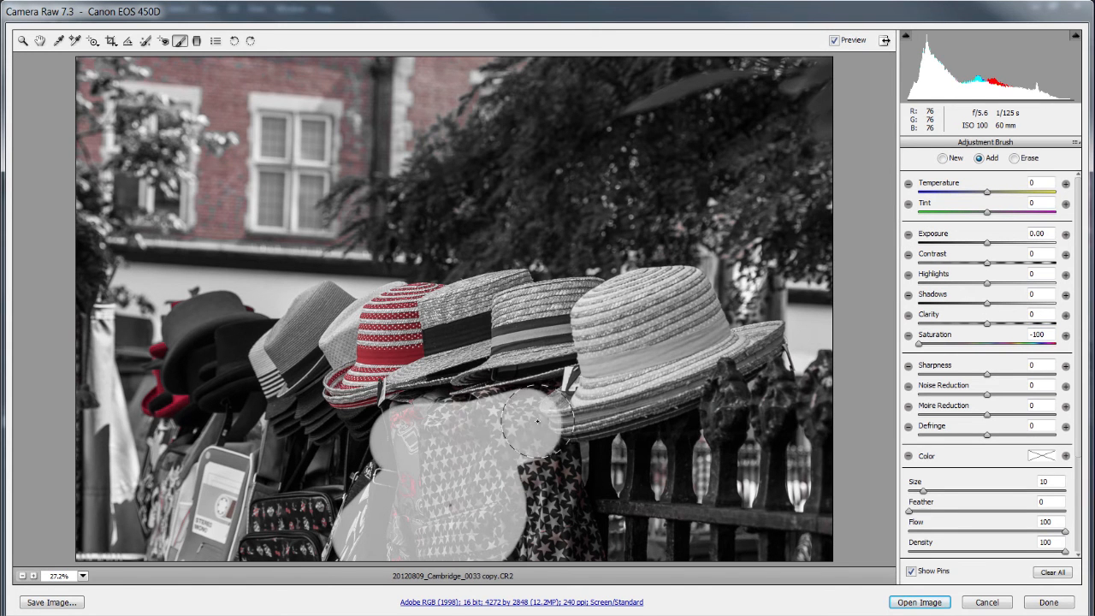
{"action": "left_click_drag", "start_coordinate": [537, 421], "coordinate": [88, 534]}
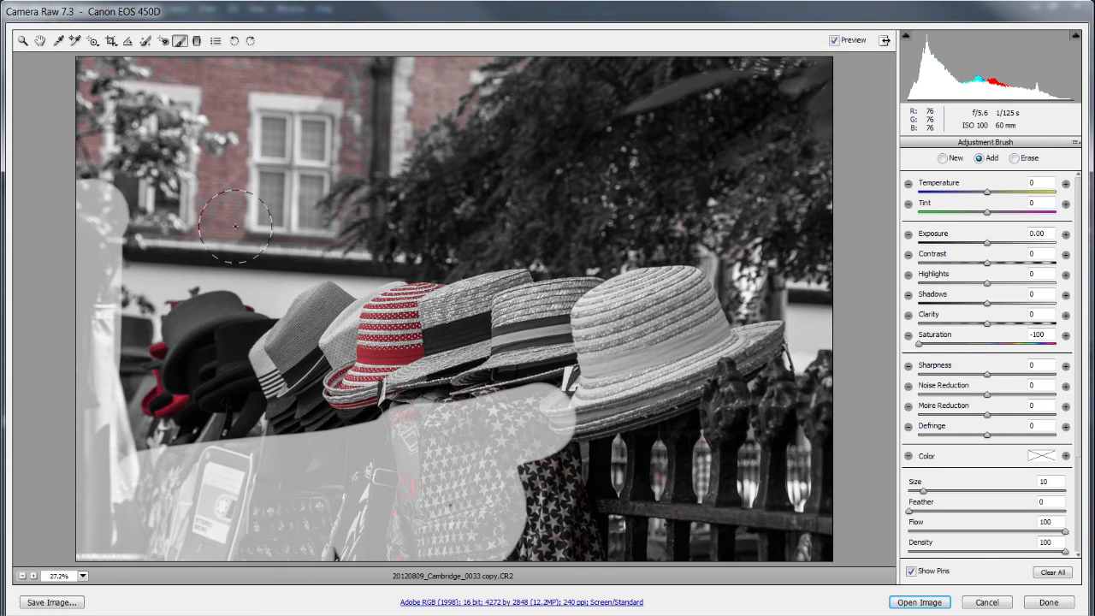
{"action": "left_click_drag", "start_coordinate": [235, 226], "coordinate": [829, 479]}
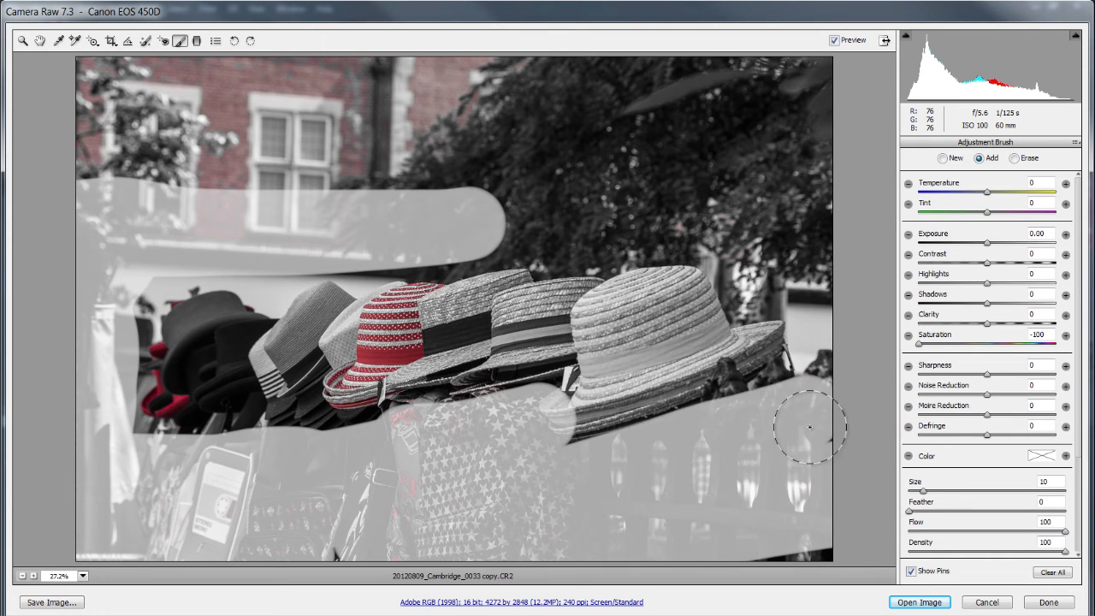
{"action": "left_click_drag", "start_coordinate": [810, 428], "coordinate": [751, 161]}
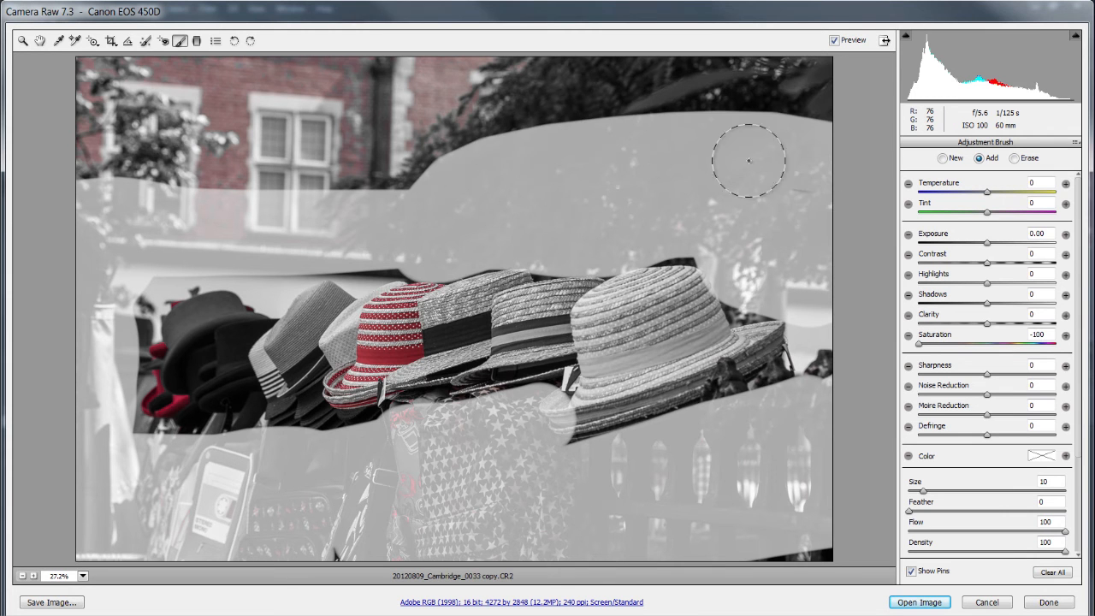
{"action": "left_click_drag", "start_coordinate": [749, 160], "coordinate": [514, 152]}
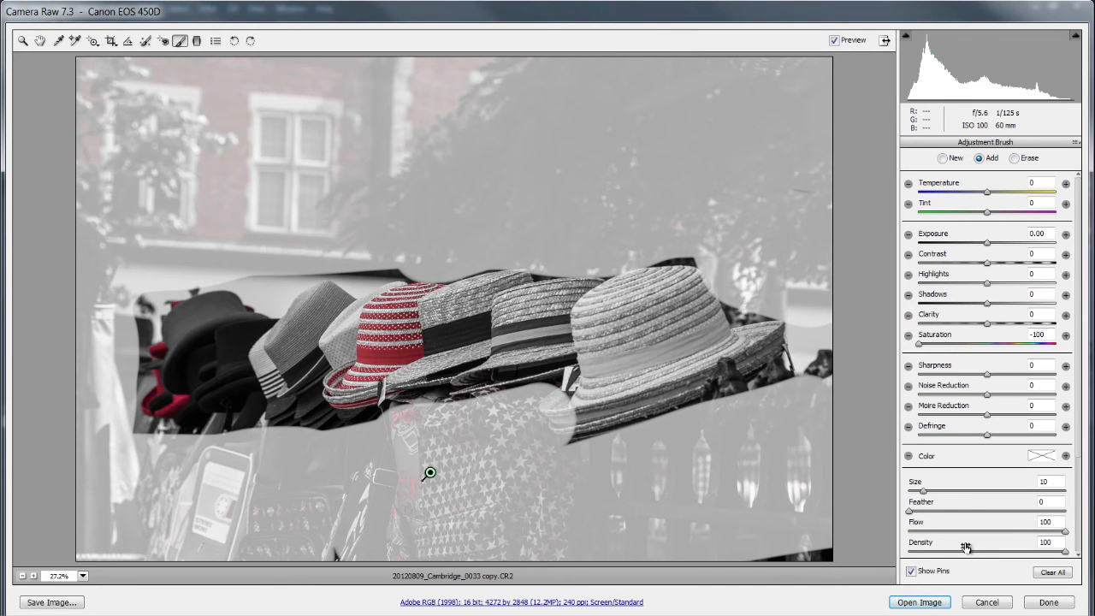
Step: Hide the brush mask overlay to review the desaturated background
{"action": "left_click", "coordinate": [983, 439]}
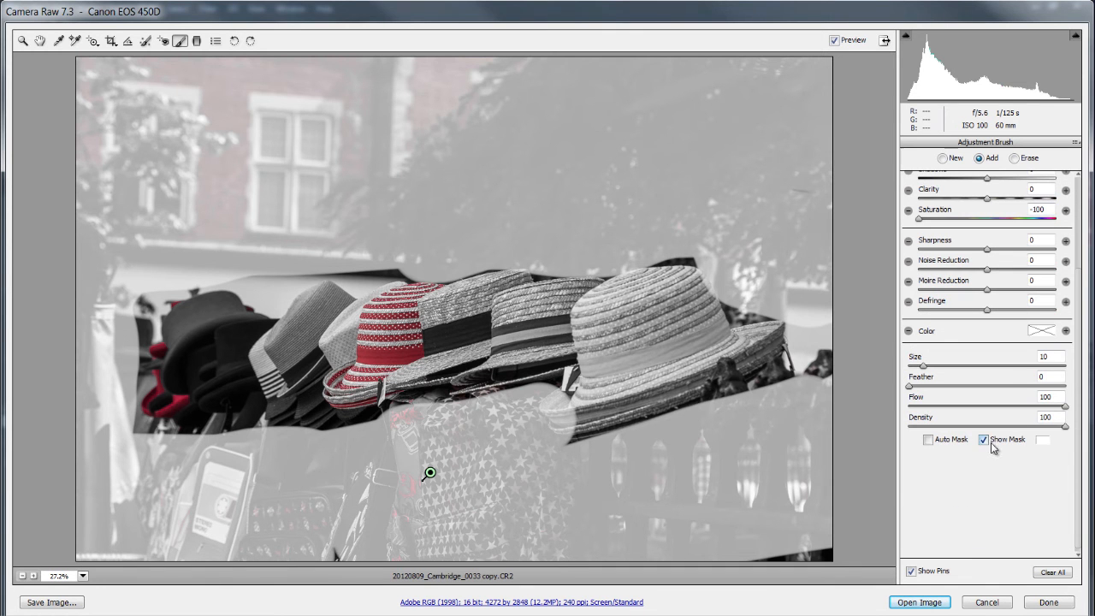
{"action": "left_click", "coordinate": [982, 438]}
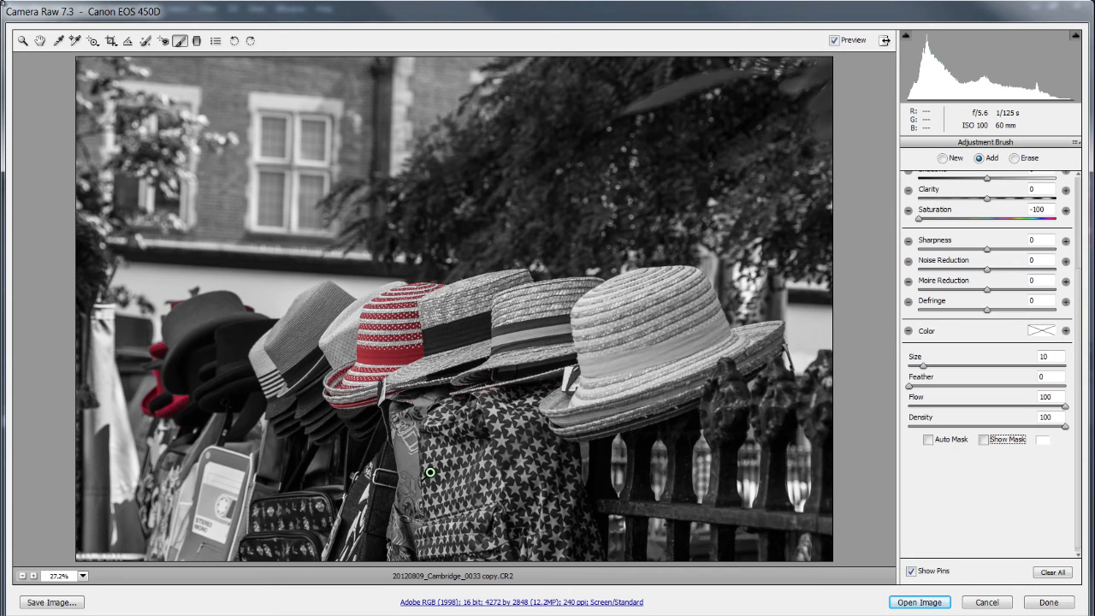
{"action": "left_click", "coordinate": [955, 144]}
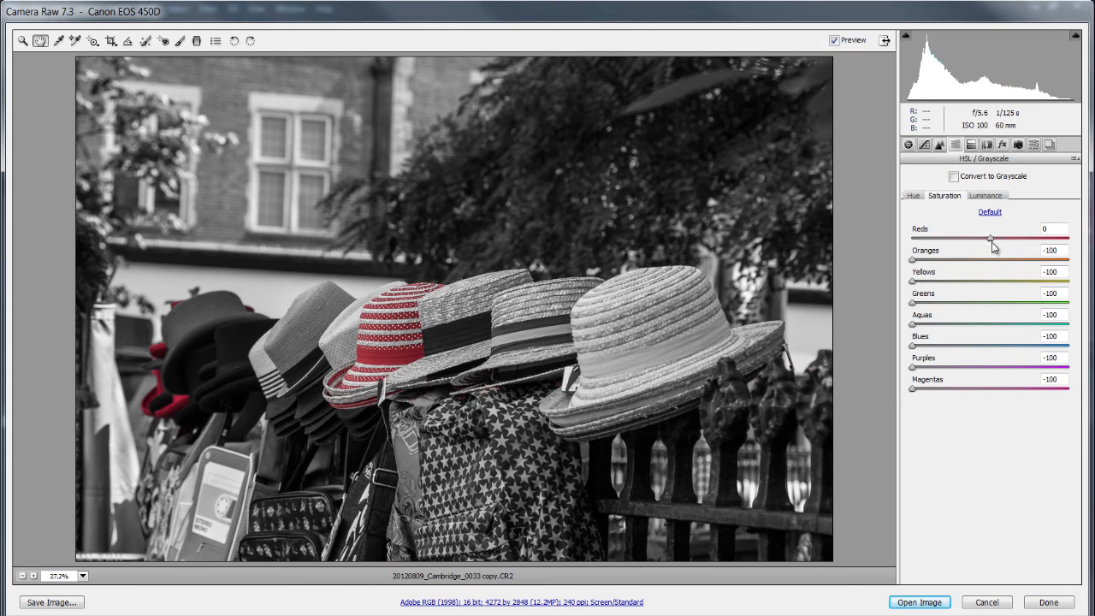
Step: Raise Reds saturation to +41, then reactivate the -100 saturation brush
{"action": "left_click_drag", "start_coordinate": [990, 239], "coordinate": [1024, 238]}
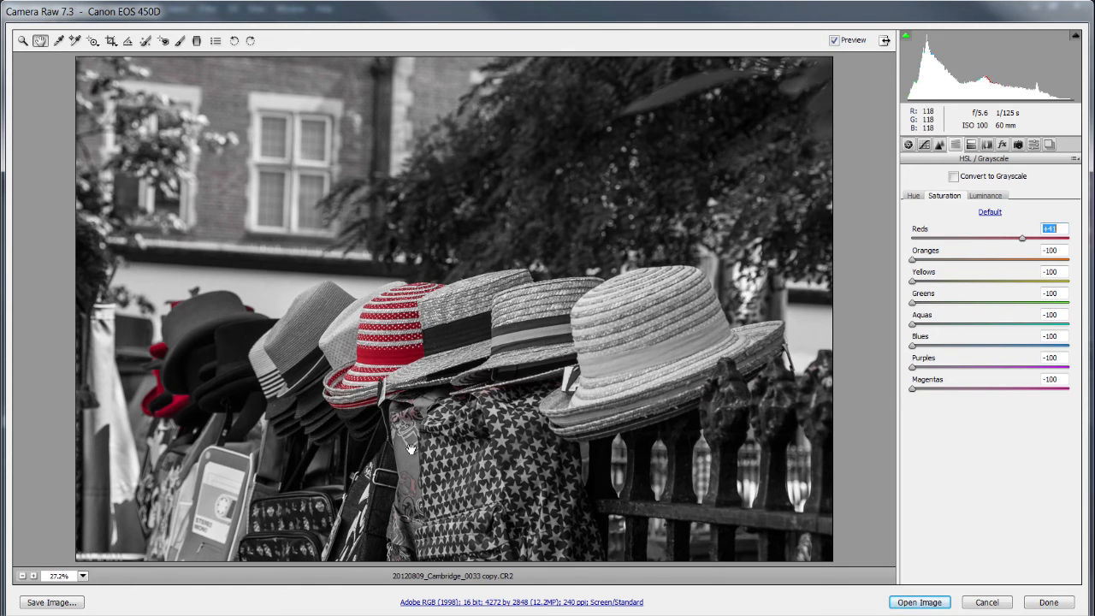
{"action": "mouse_move", "coordinate": [374, 500]}
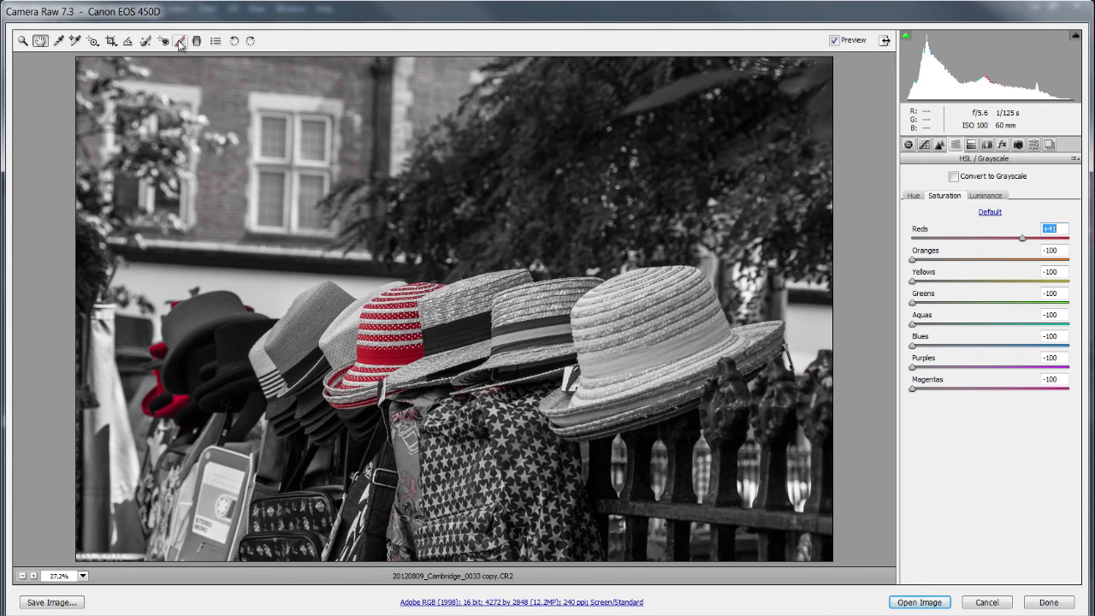
{"action": "left_click", "coordinate": [179, 40]}
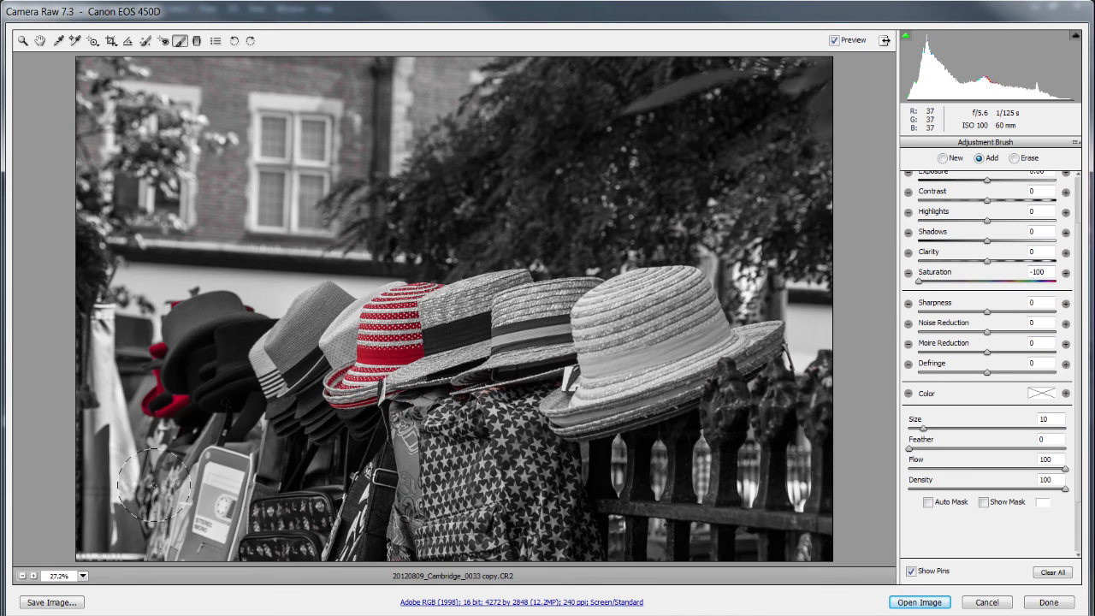
{"action": "mouse_move", "coordinate": [98, 209]}
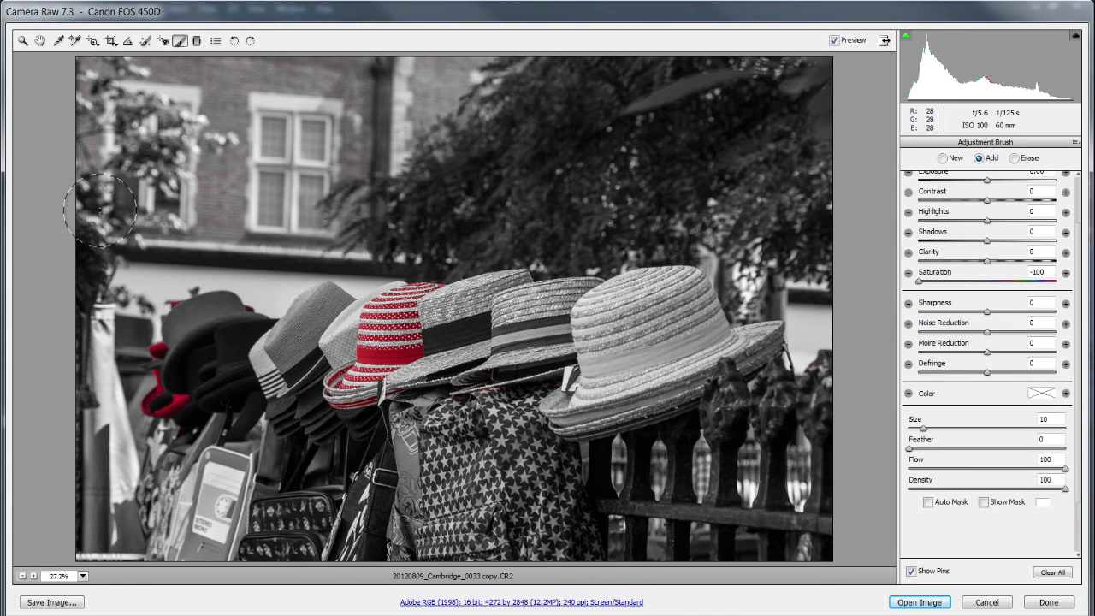
{"action": "mouse_move", "coordinate": [818, 152]}
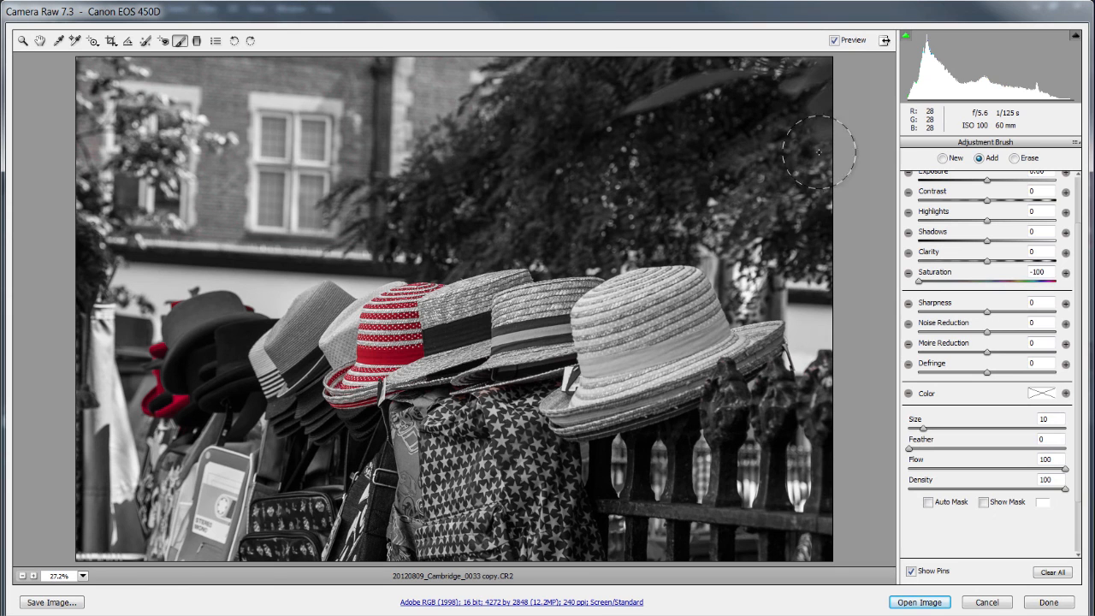
{"action": "mouse_move", "coordinate": [676, 523]}
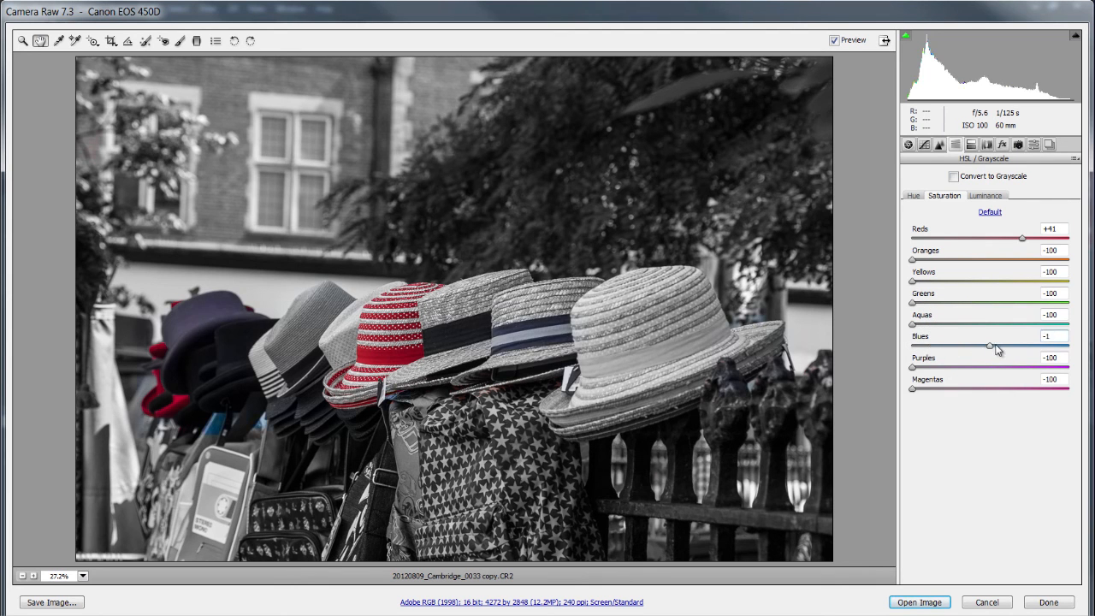
Step: Raise Blues saturation from -100 to +20 to restore the blue hat bands
{"action": "left_click_drag", "start_coordinate": [991, 346], "coordinate": [1005, 346]}
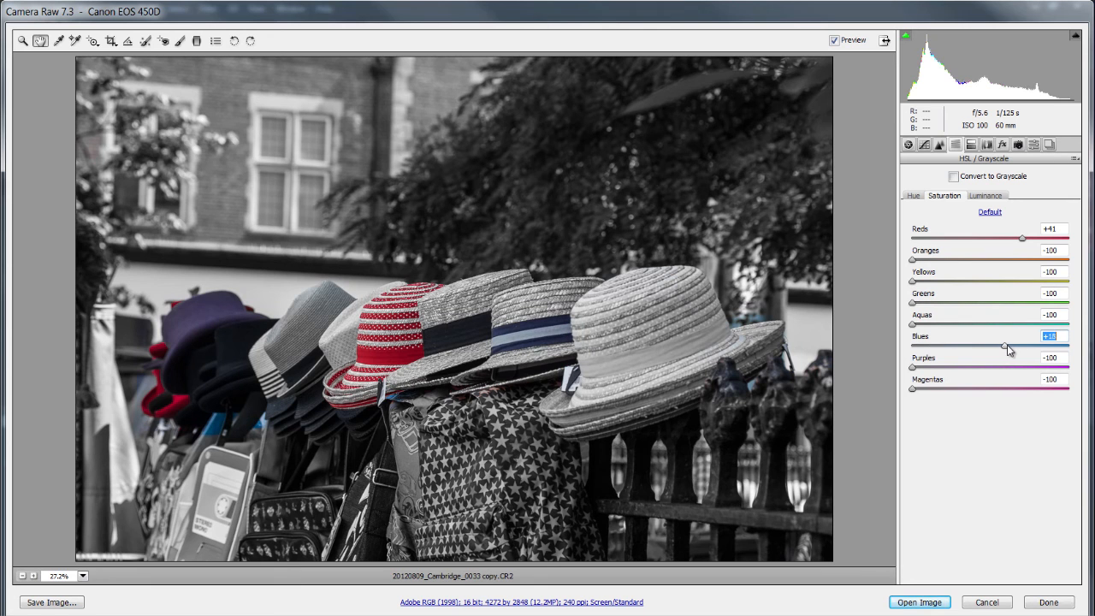
{"action": "left_click_drag", "start_coordinate": [1022, 345], "coordinate": [1009, 345]}
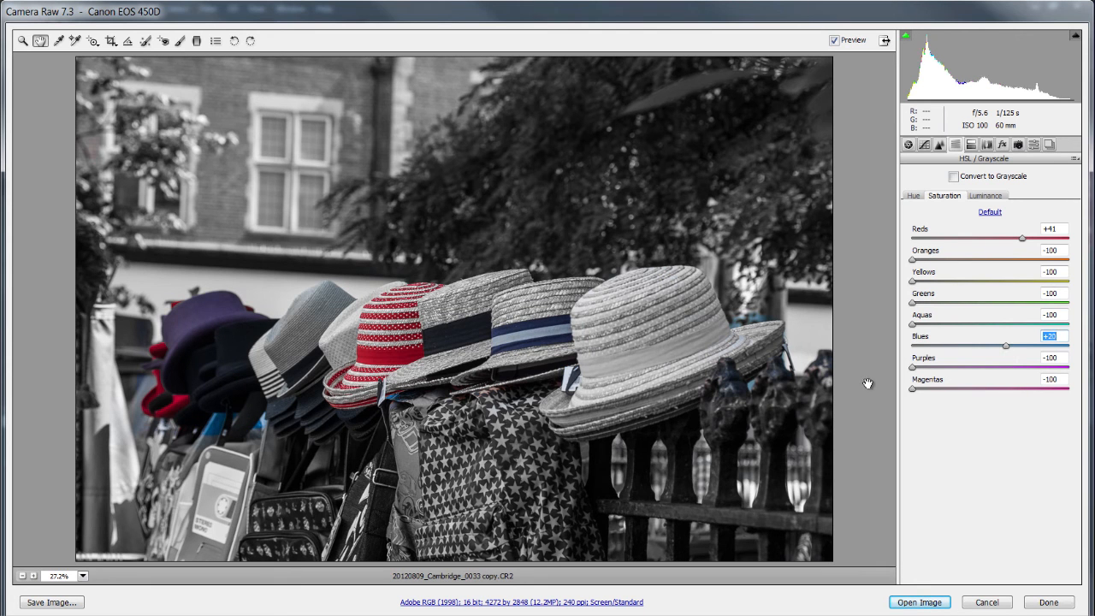
{"action": "mouse_move", "coordinate": [725, 346]}
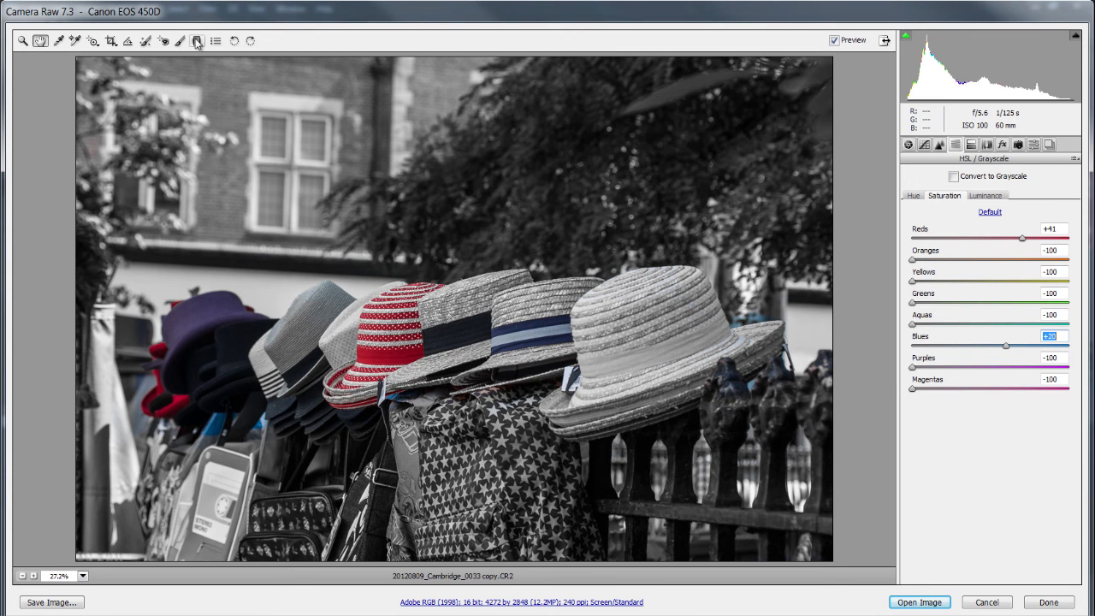
Step: Brush away stray colour at the left edge, then switch HSL to the Hue settings
{"action": "left_click", "coordinate": [180, 41]}
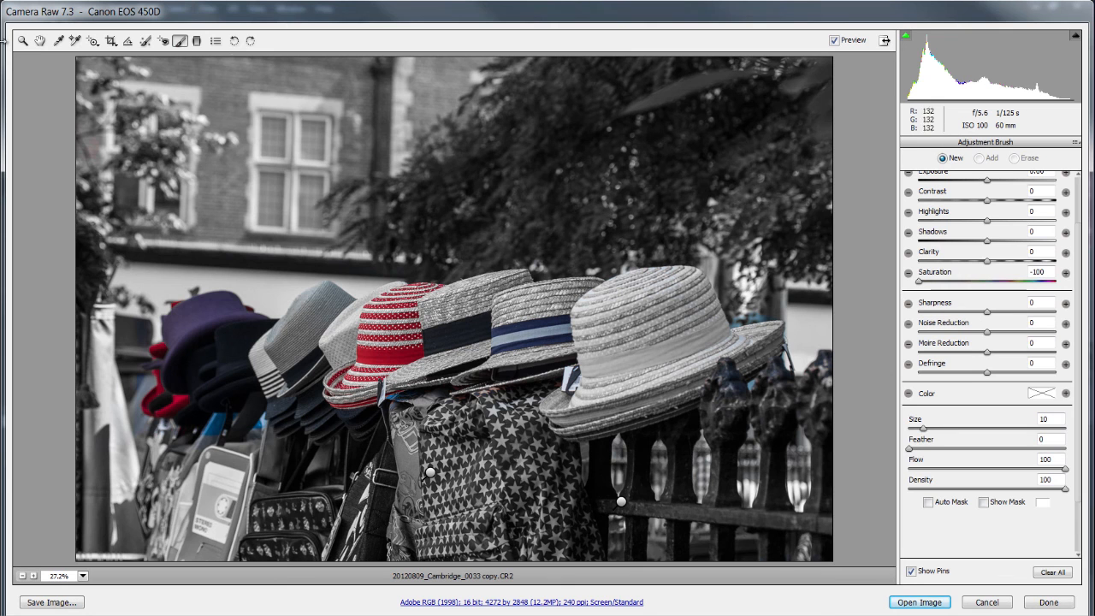
{"action": "mouse_move", "coordinate": [759, 332]}
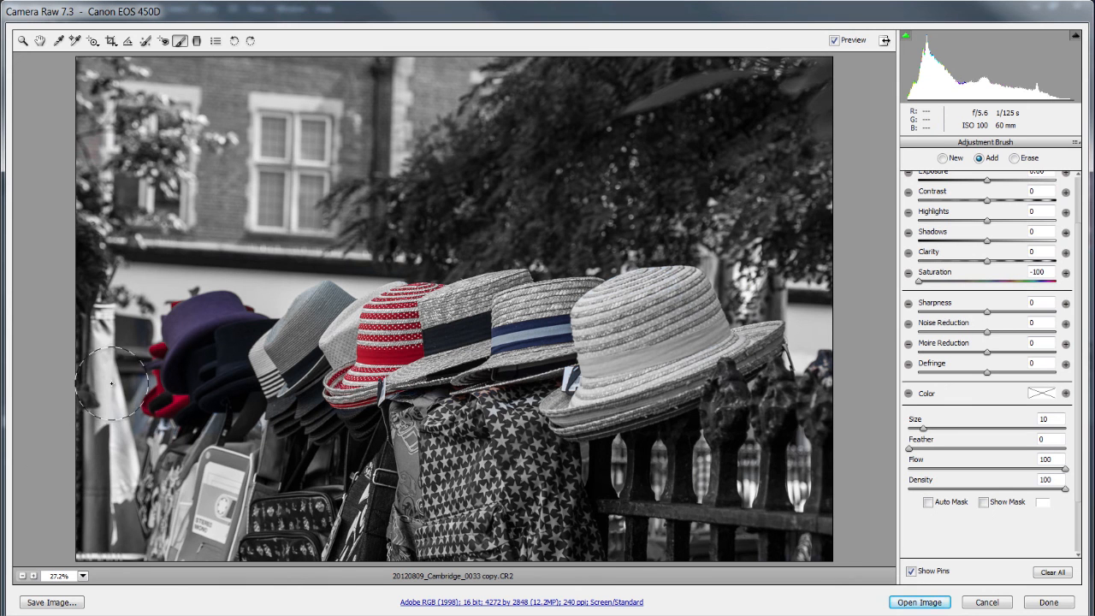
{"action": "mouse_move", "coordinate": [301, 544]}
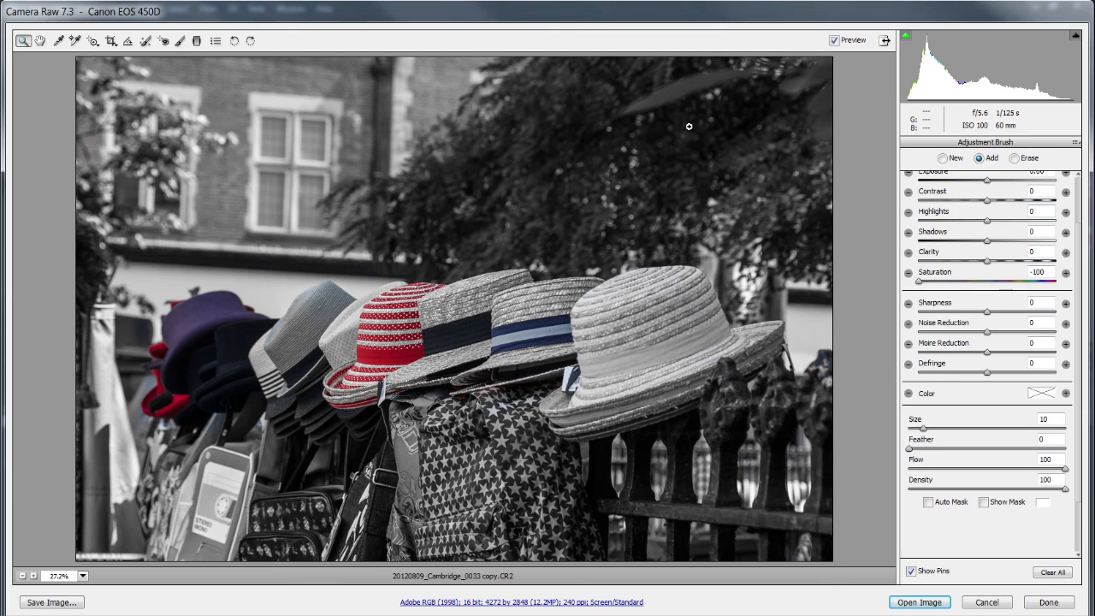
{"action": "left_click", "coordinate": [970, 143]}
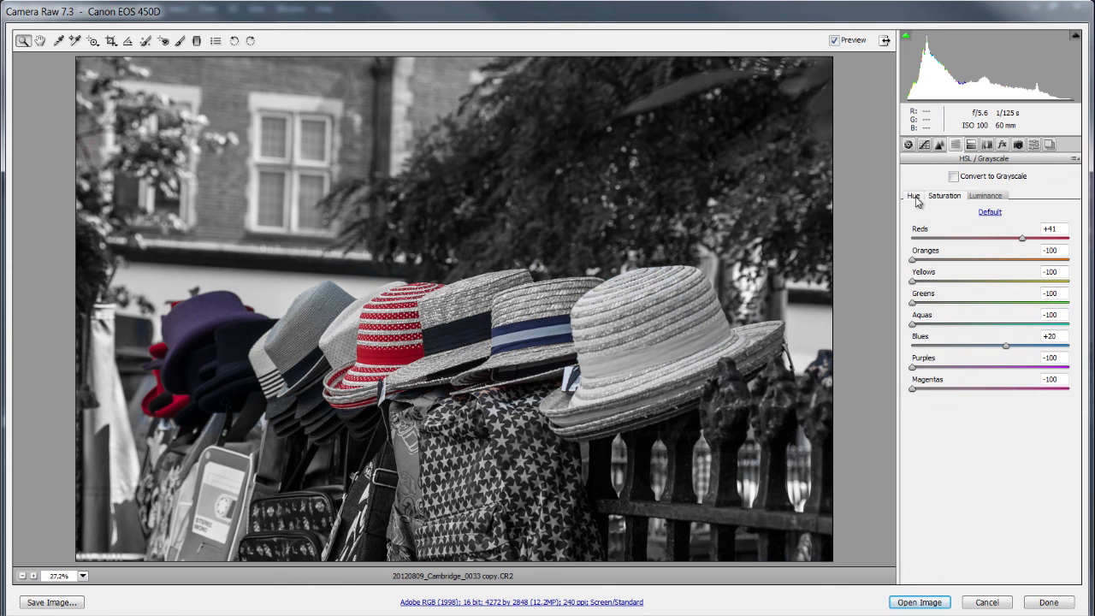
{"action": "left_click", "coordinate": [913, 195]}
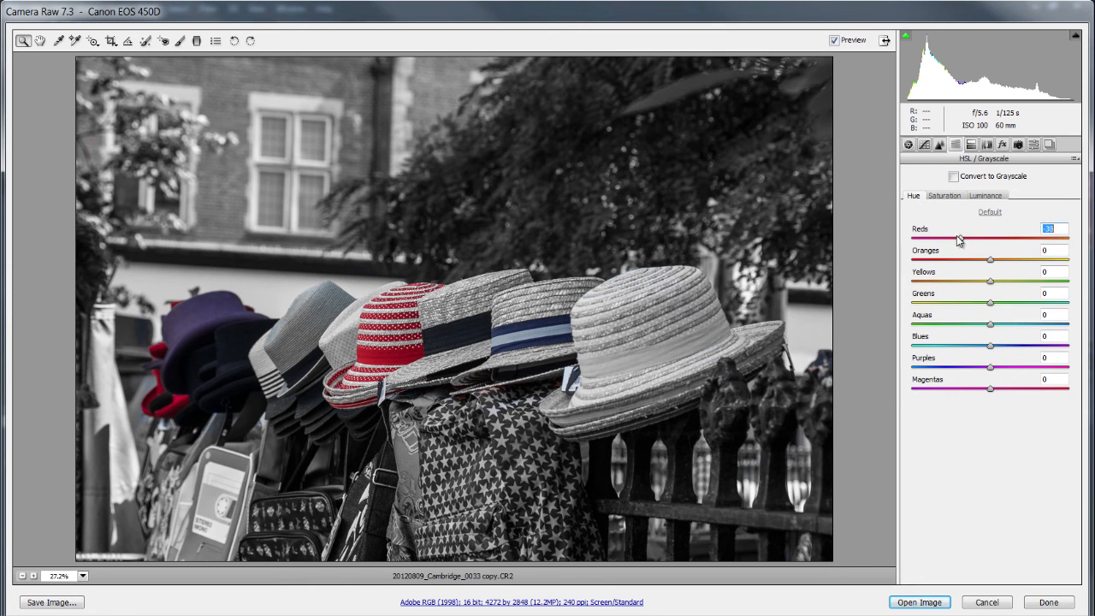